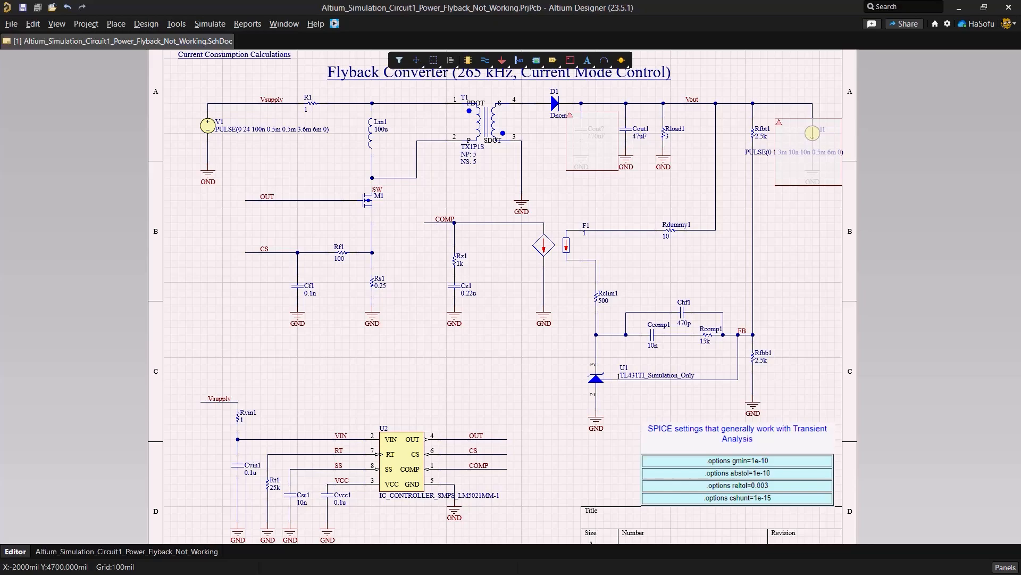
Step: Bring up the Simulation Dashboard panel beside the flyback converter schematic
left_click(401, 460)
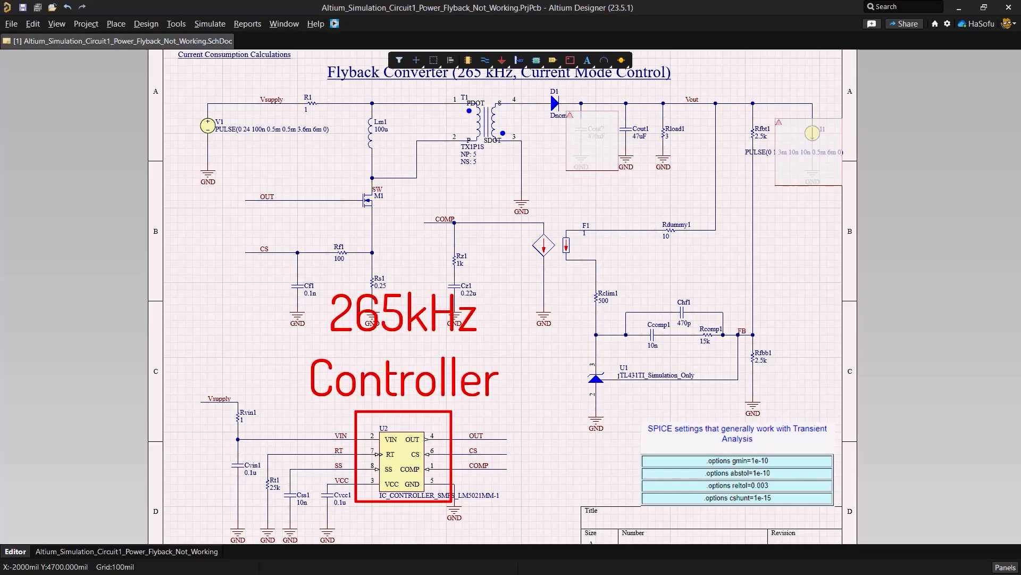
left_click(405, 449)
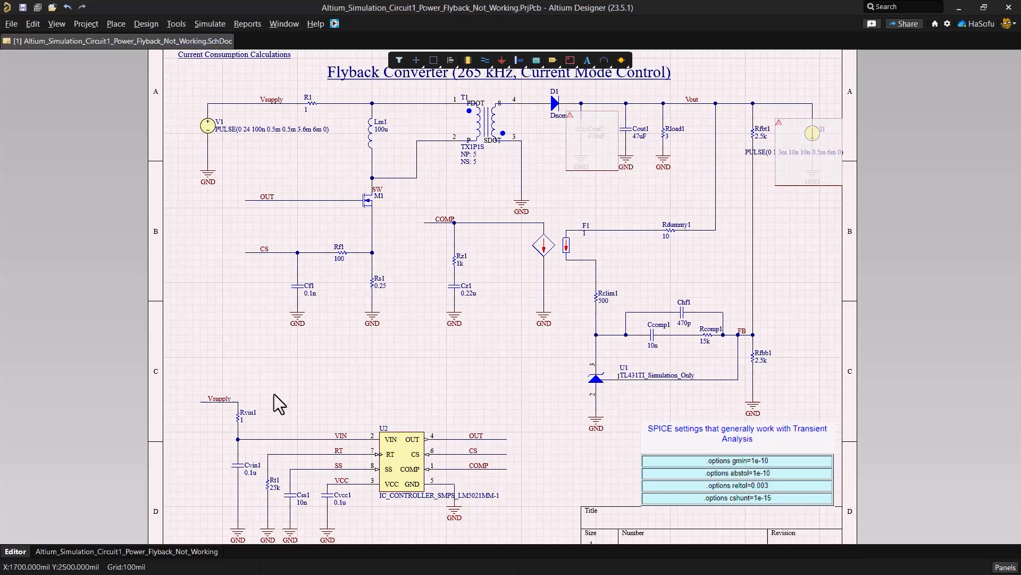
left_click(210, 24)
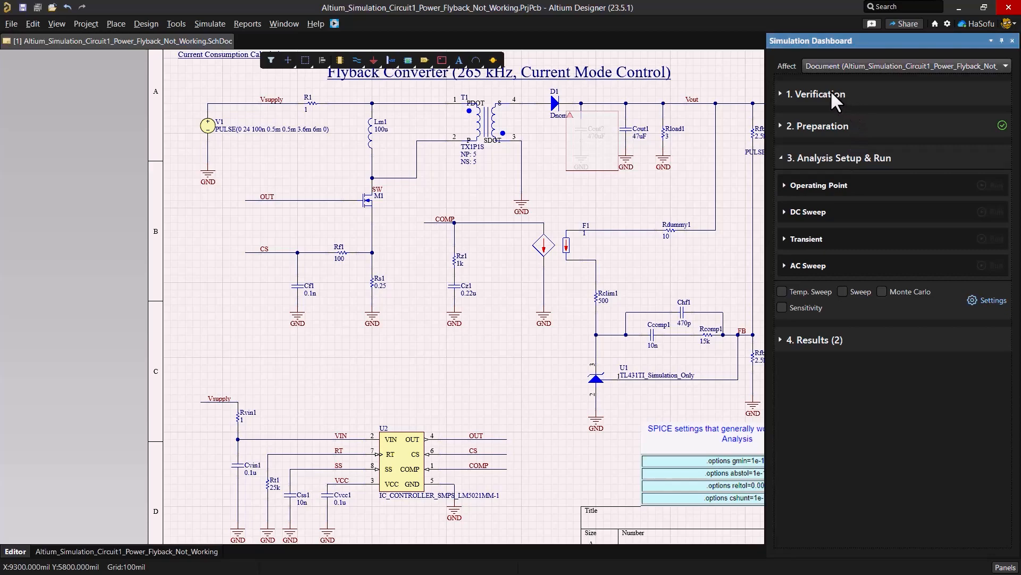
Step: Run circuit verification, then launch the 0–6 ms transient analysis of v(Vout)
left_click(814, 94)
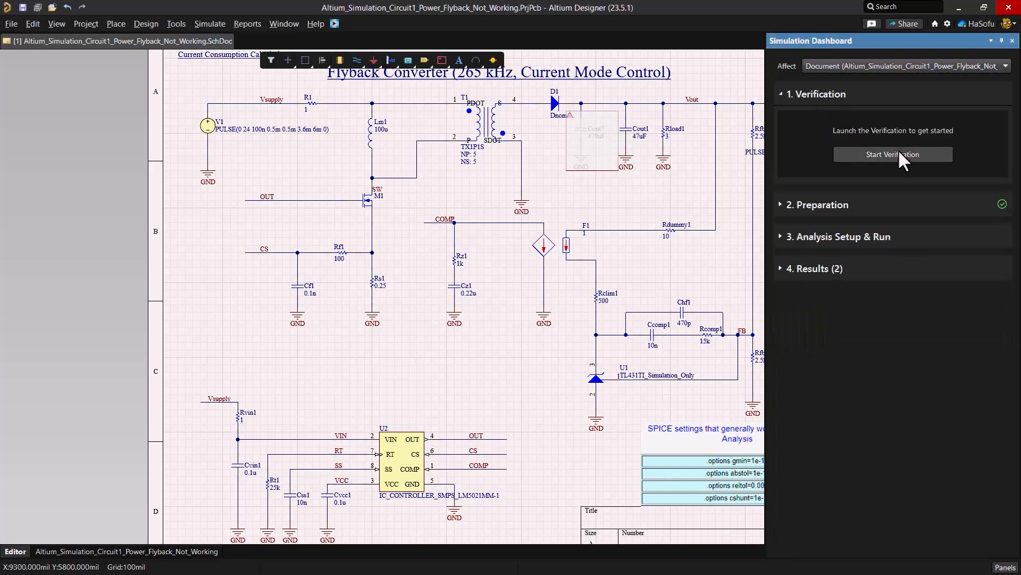
left_click(893, 155)
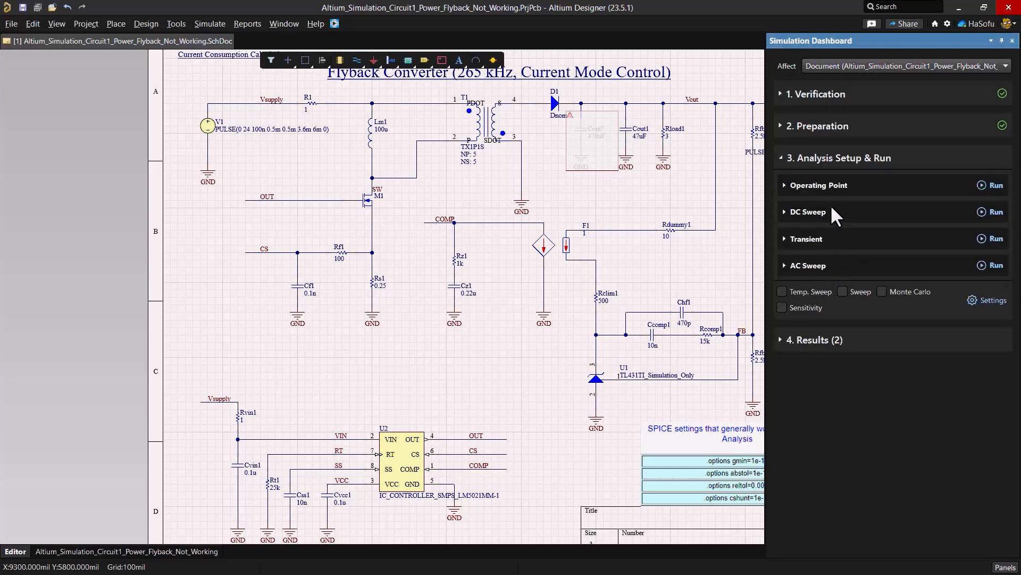
mouse_move(818, 255)
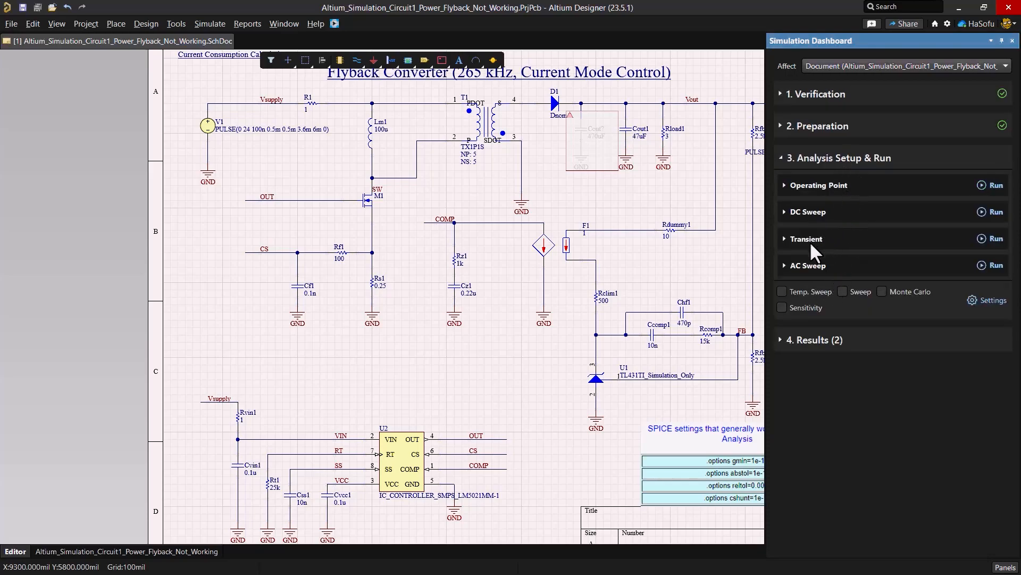
left_click(806, 238)
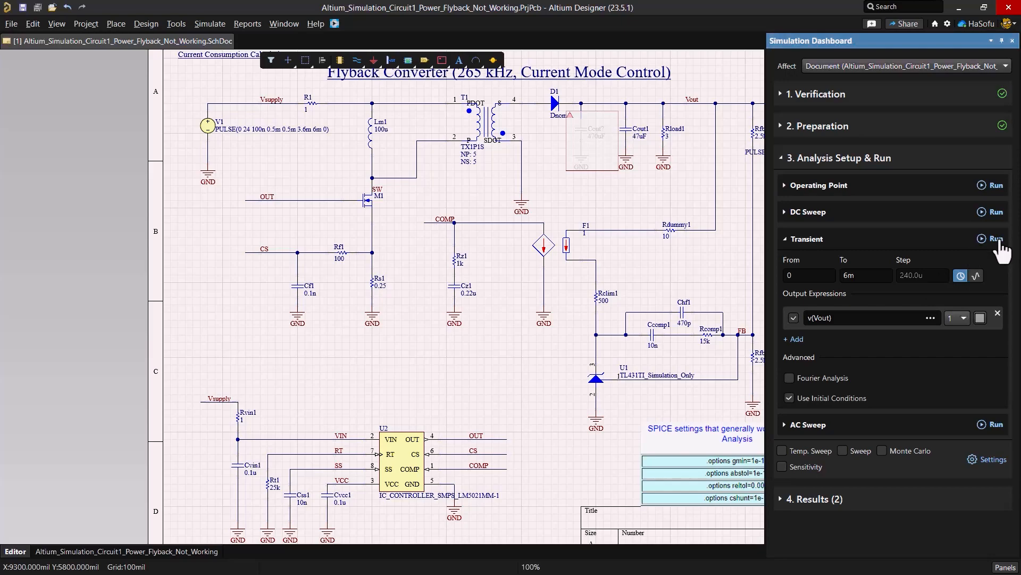
left_click(996, 238)
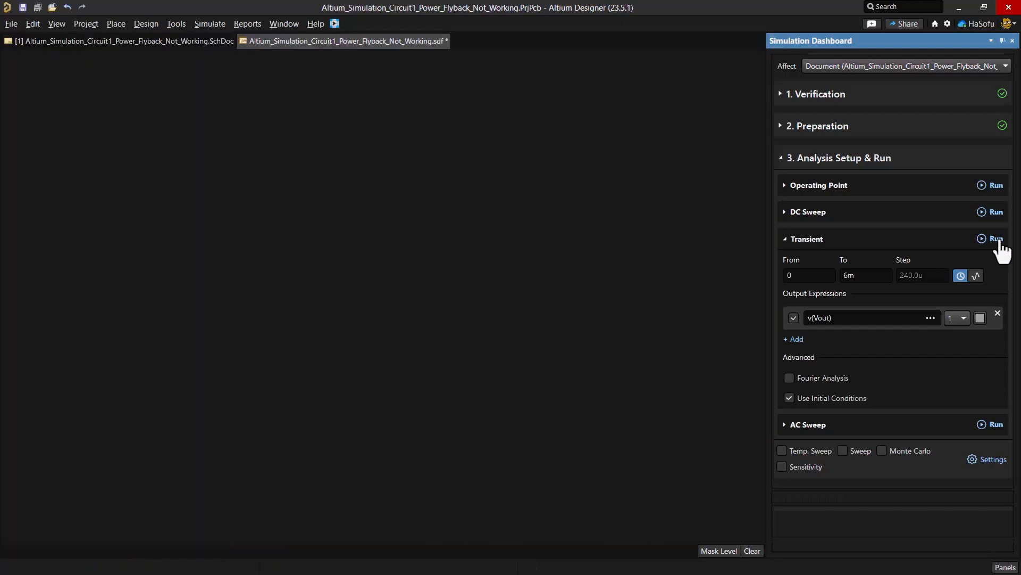
Step: Review the Simulation Failed messages and return to the Simulation Dashboard
left_click(996, 239)
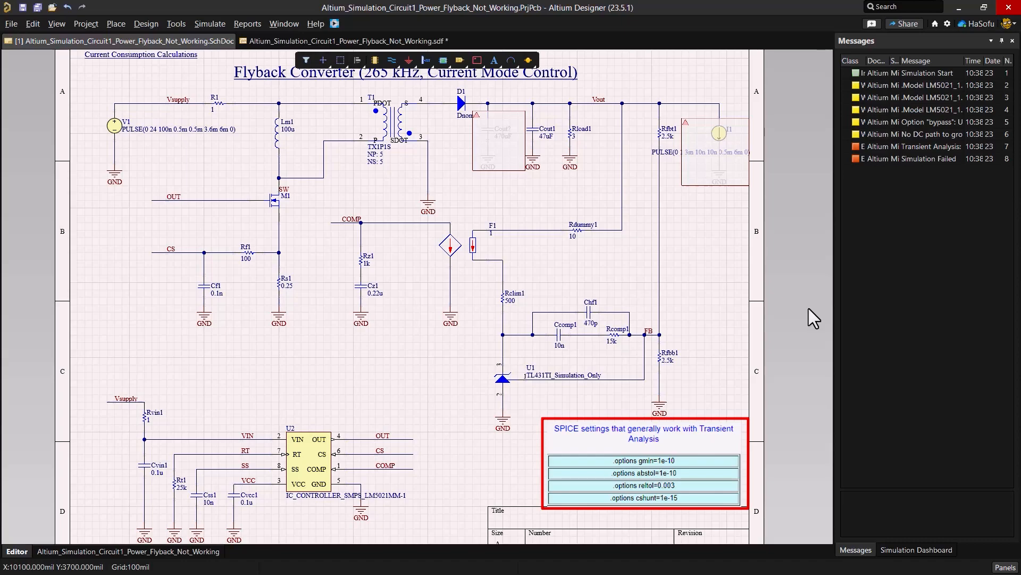
left_click(916, 549)
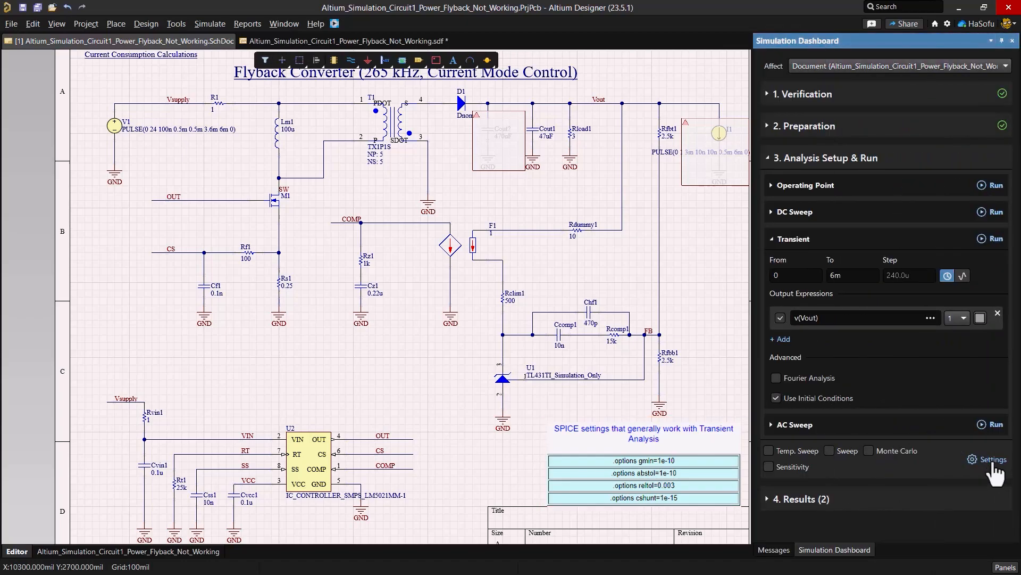
Step: Apply the noted advanced SPICE options (GMIN, RELTOL 0.003) and rerun the transient analysis
left_click(992, 460)
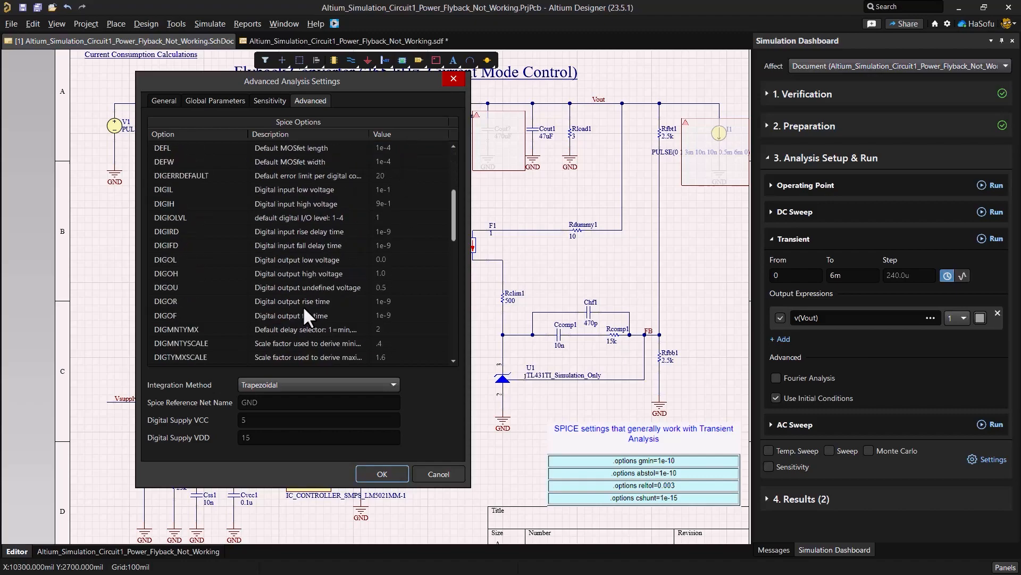
scroll("down", 3)
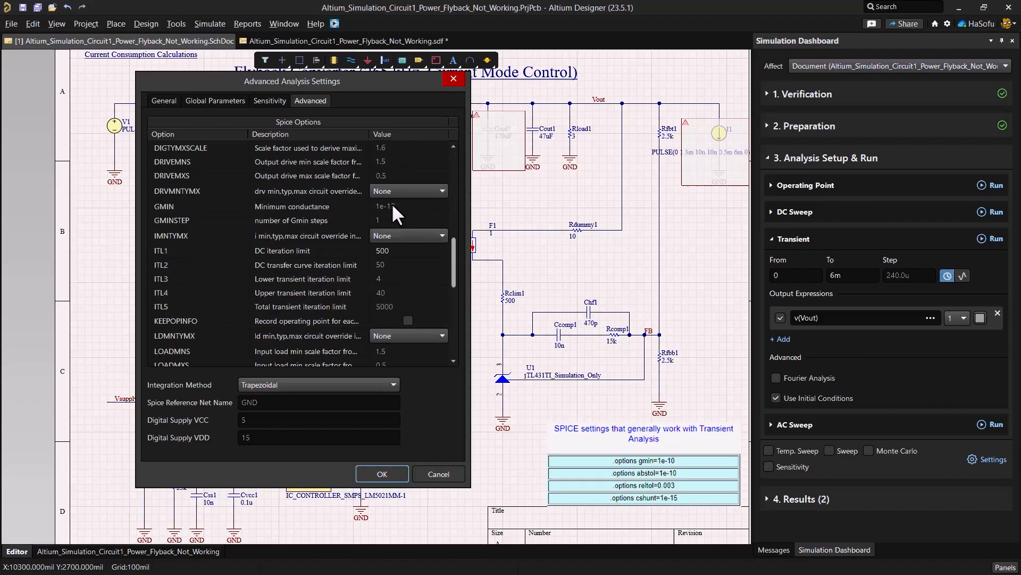
left_click(401, 206)
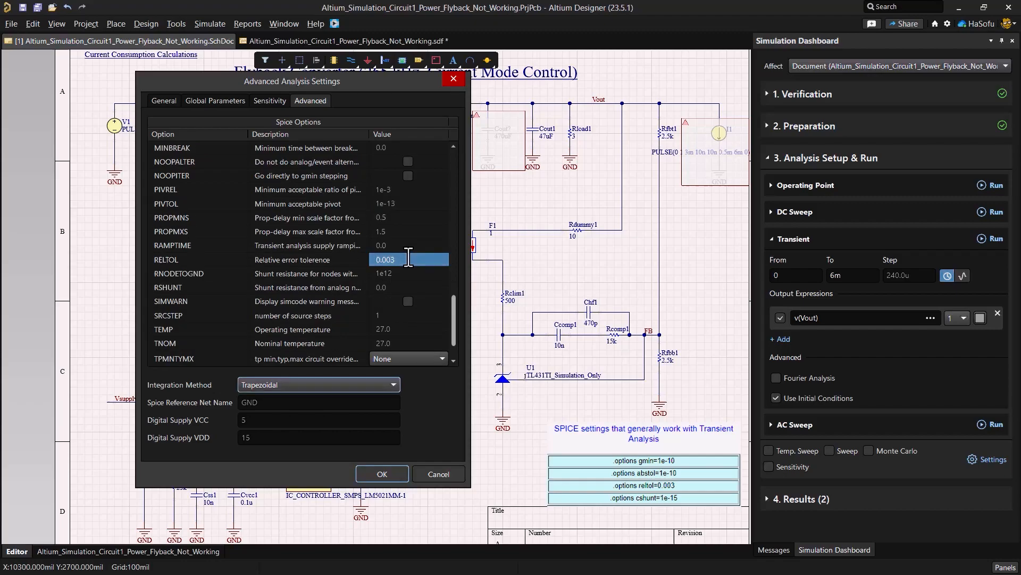
mouse_move(359, 280)
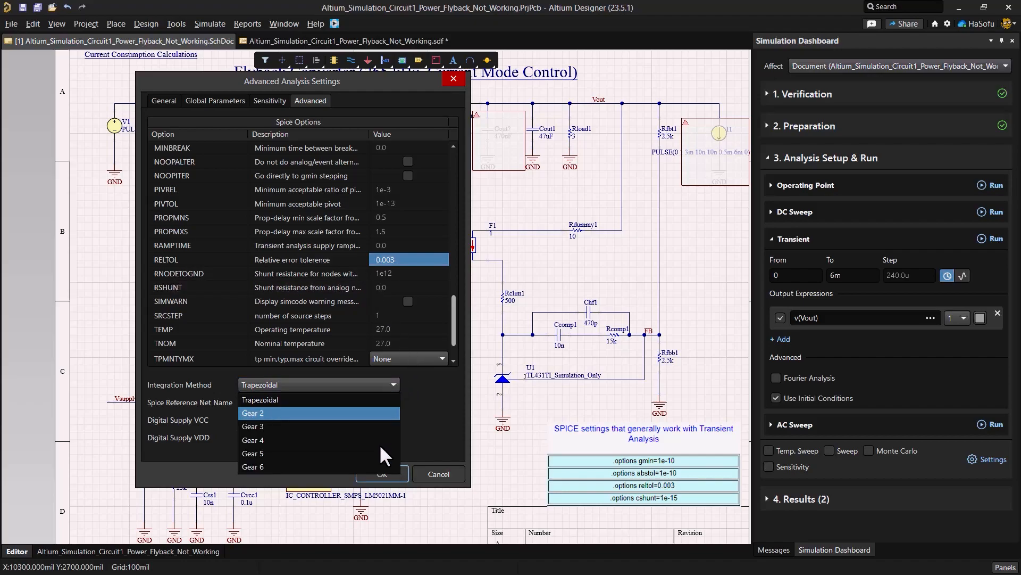
mouse_move(372, 414)
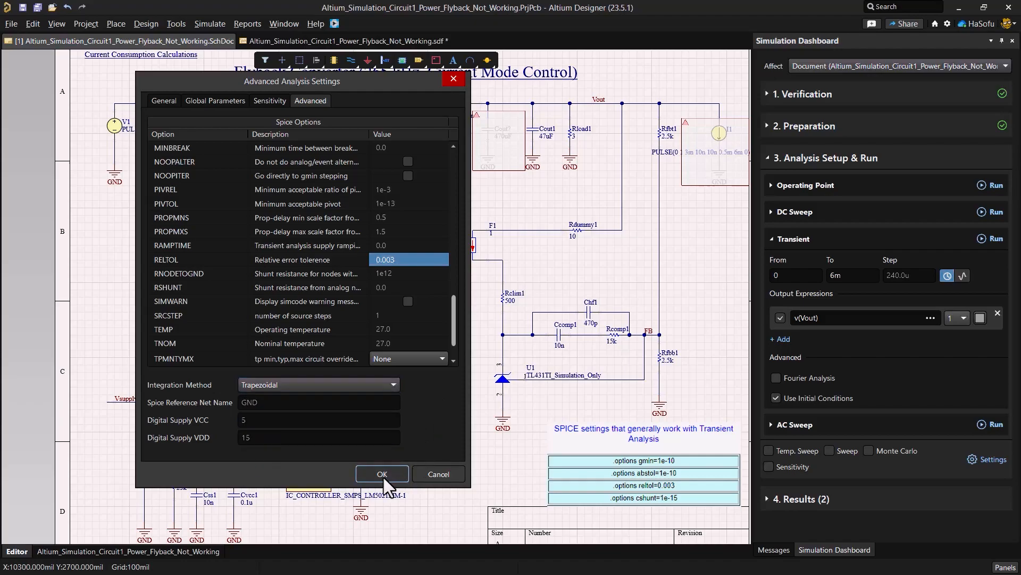
left_click(382, 473)
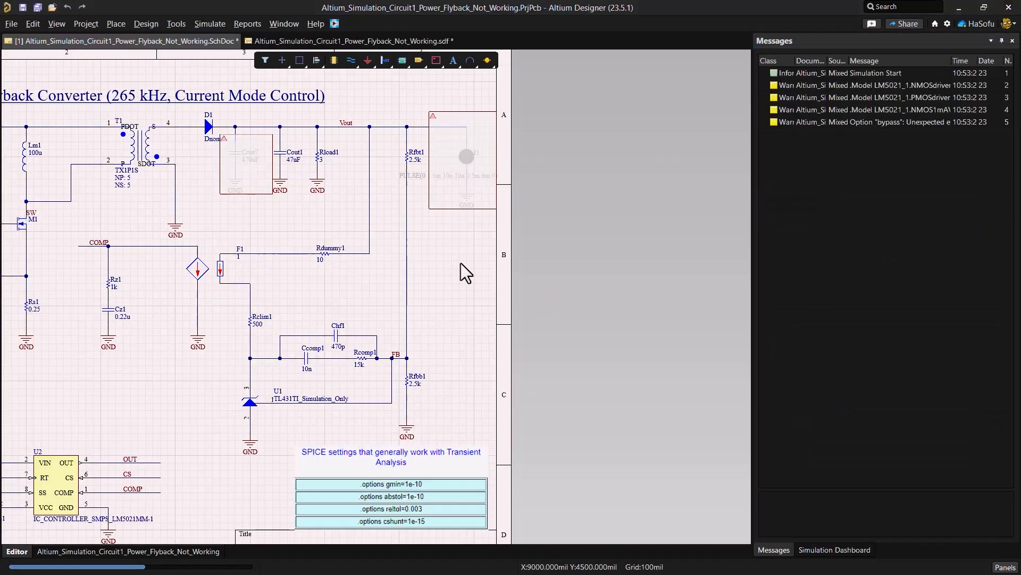
Step: After the run succeeds, view the v(Vout) transient waveform rising to about 4.5 V
left_click(466, 156)
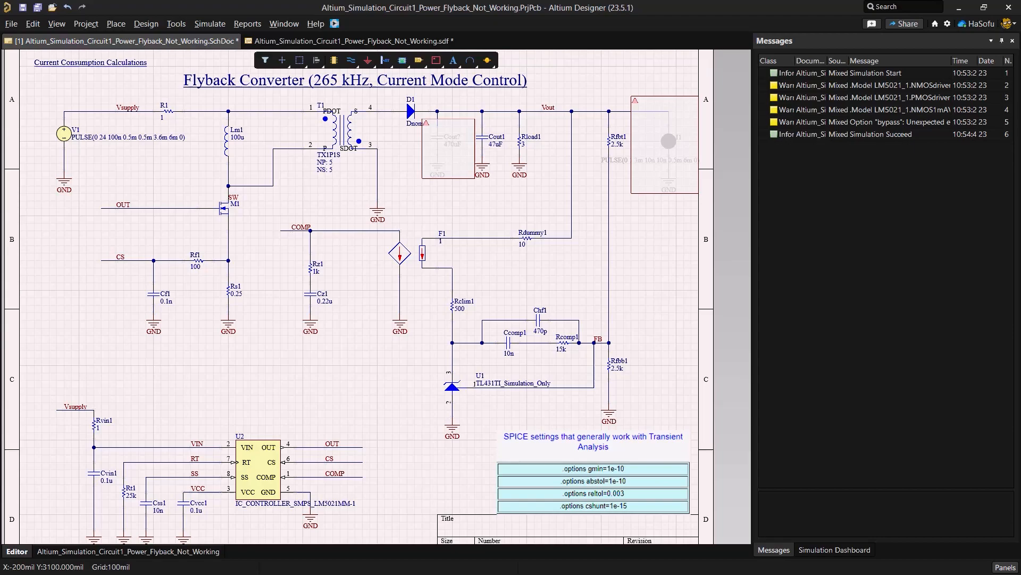
left_click(396, 40)
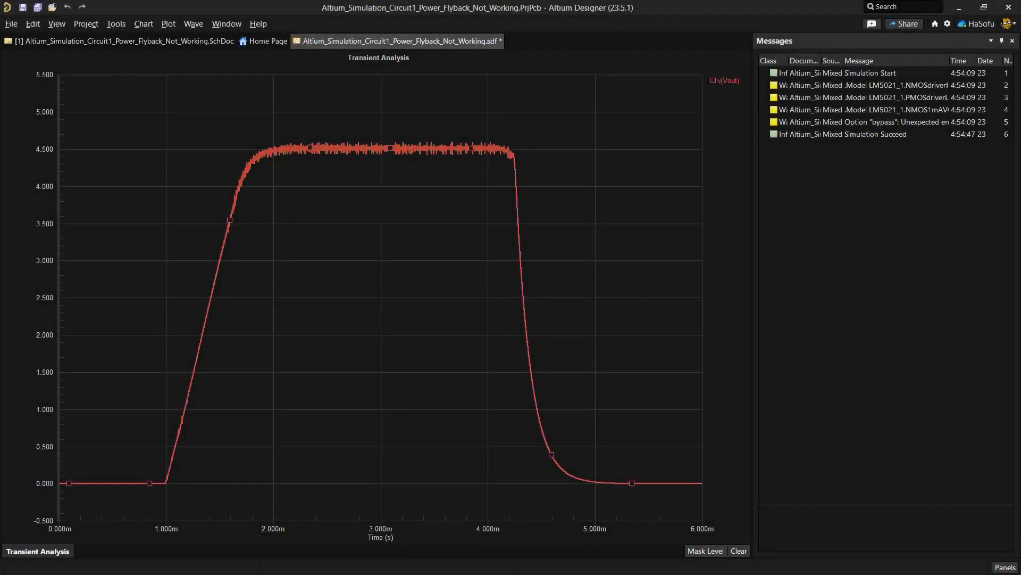
mouse_move(209, 121)
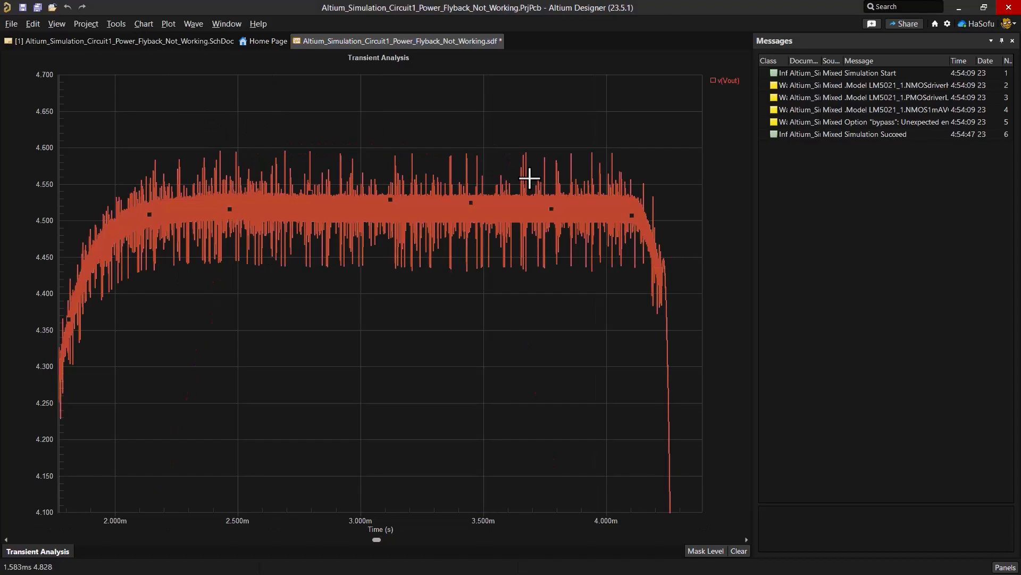
mouse_move(820, 224)
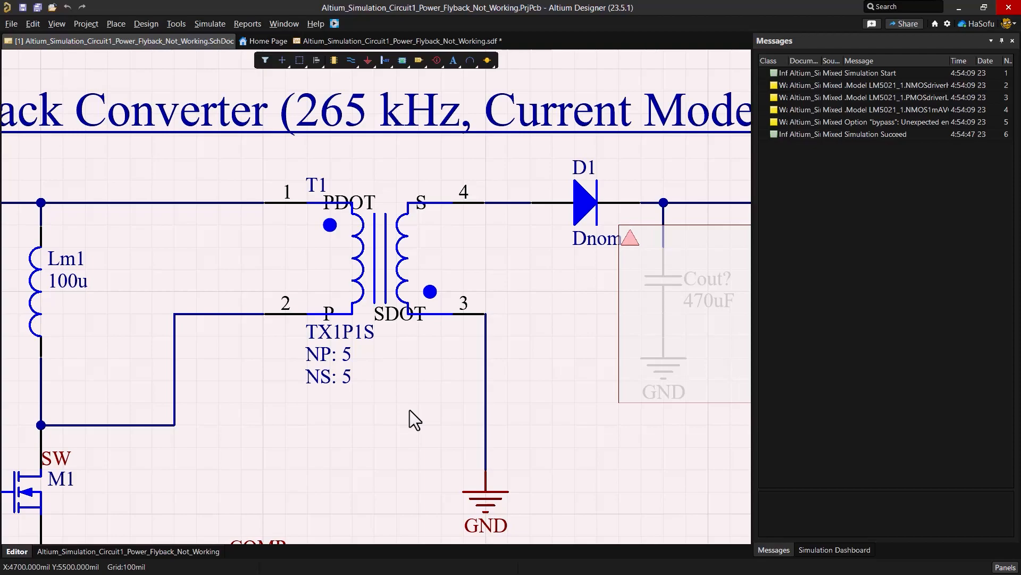
Step: Set transformer T1's NS parameter to 2 and rerun the transient analysis
left_click(329, 377)
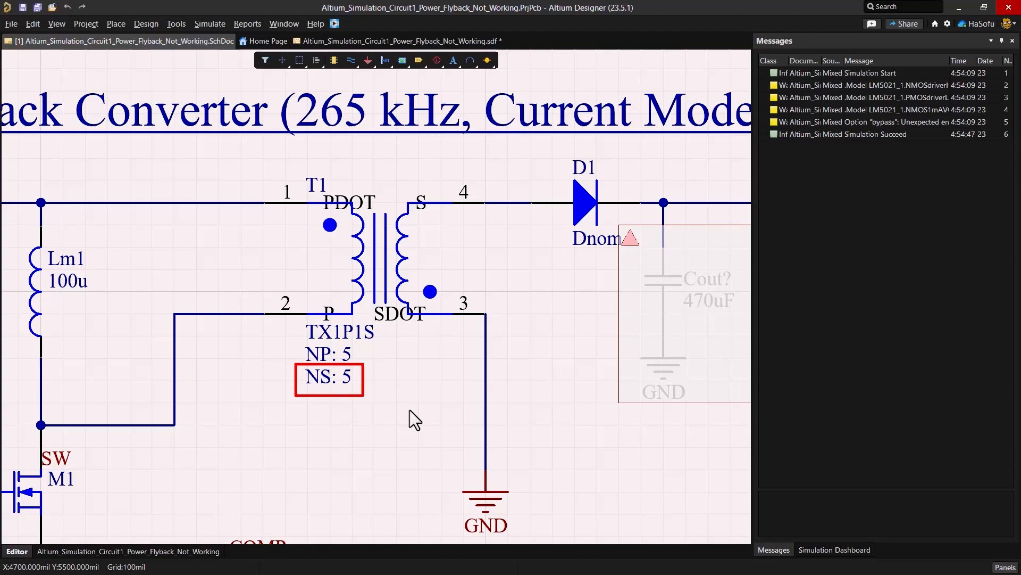
mouse_move(384, 402)
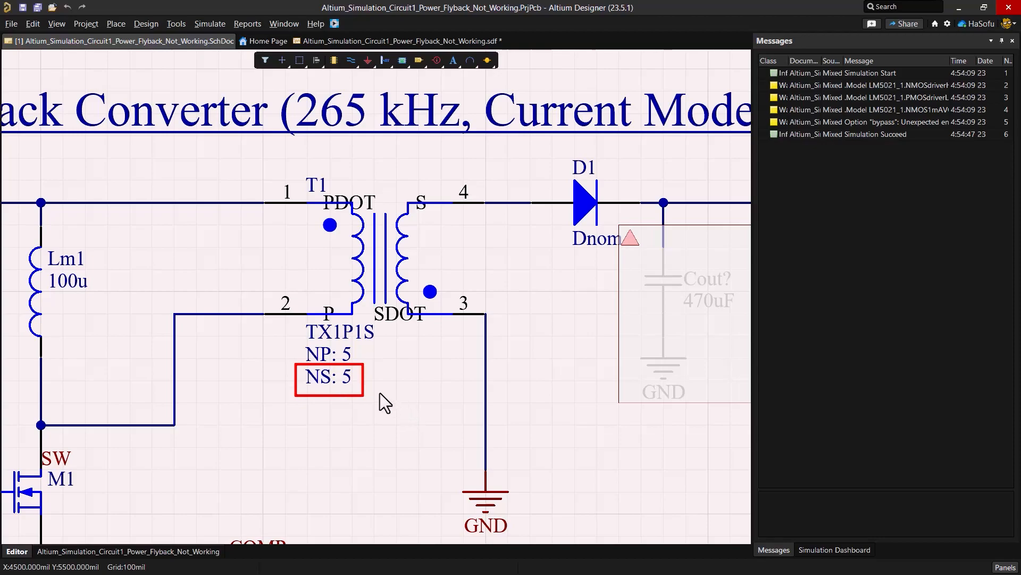
left_click(329, 378)
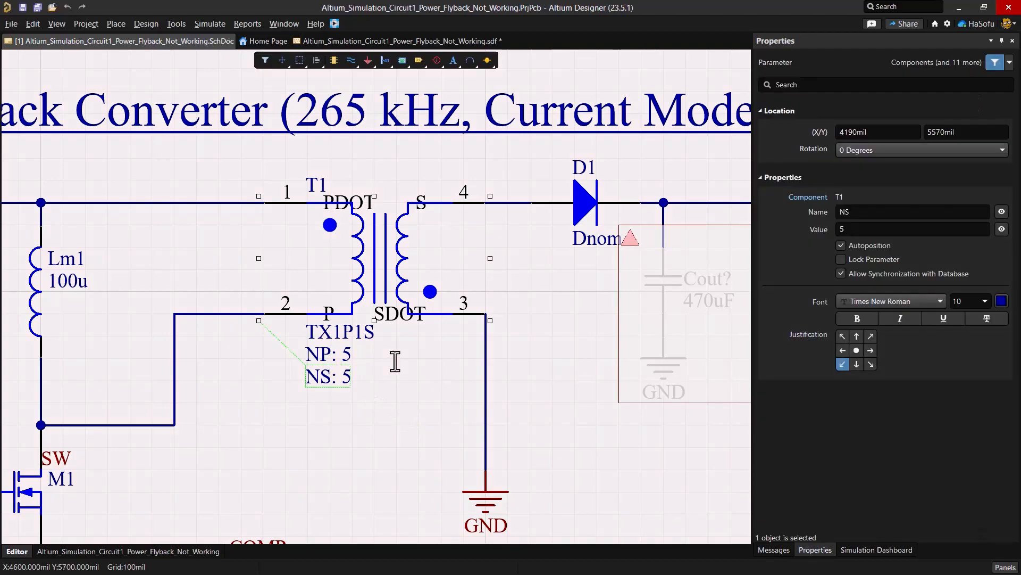
left_click(912, 228)
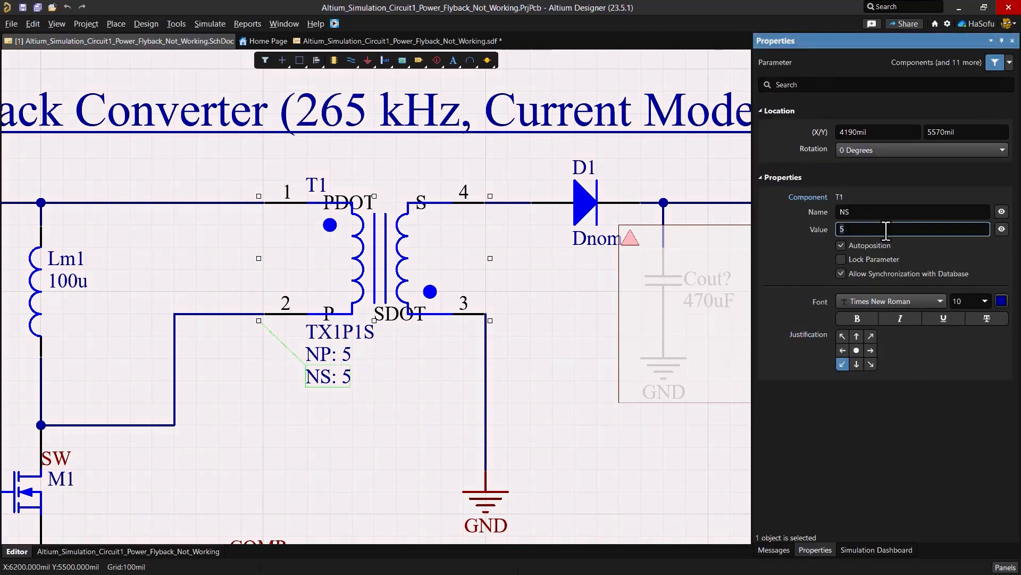
type("2")
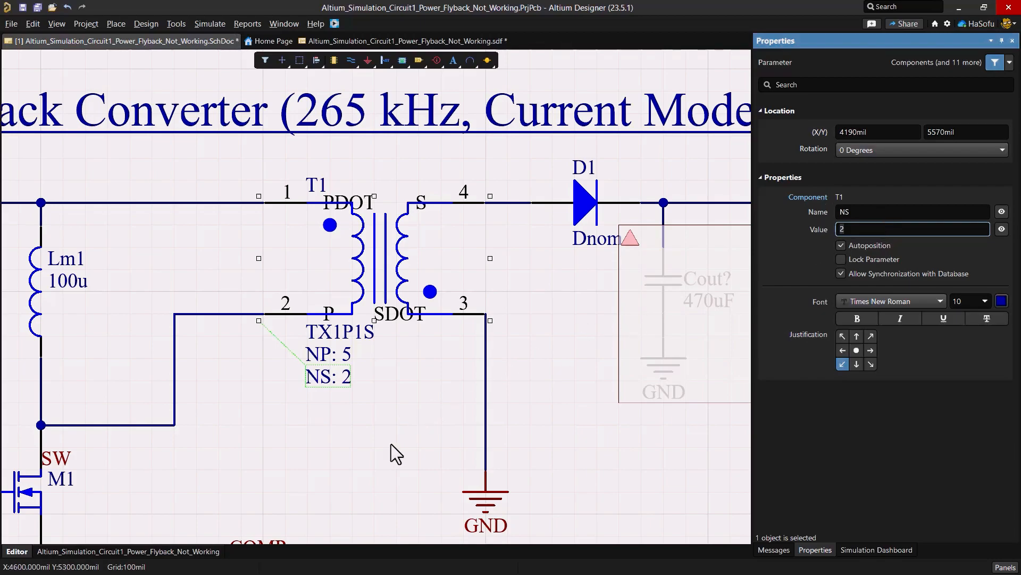
left_click(876, 549)
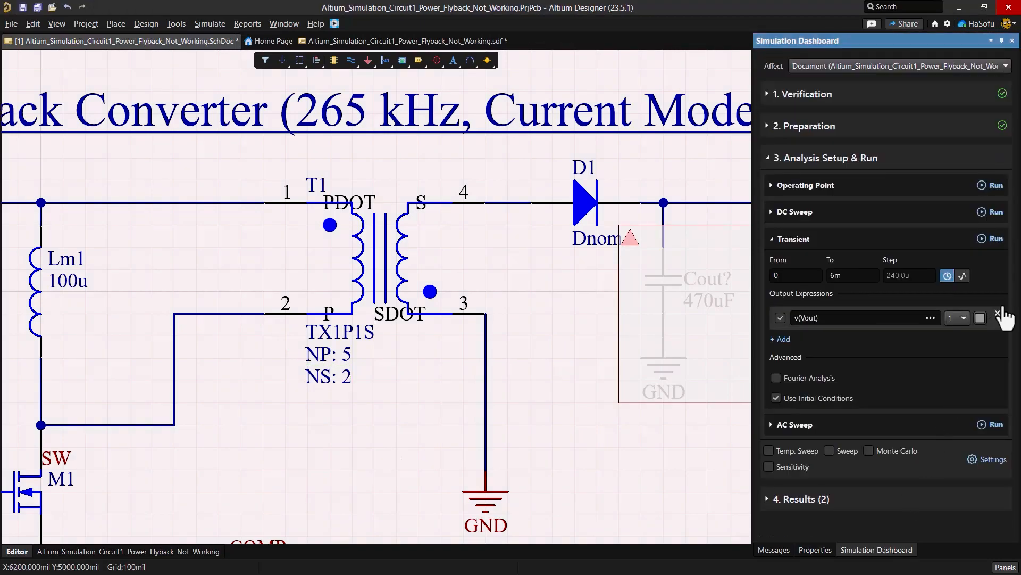
left_click(994, 239)
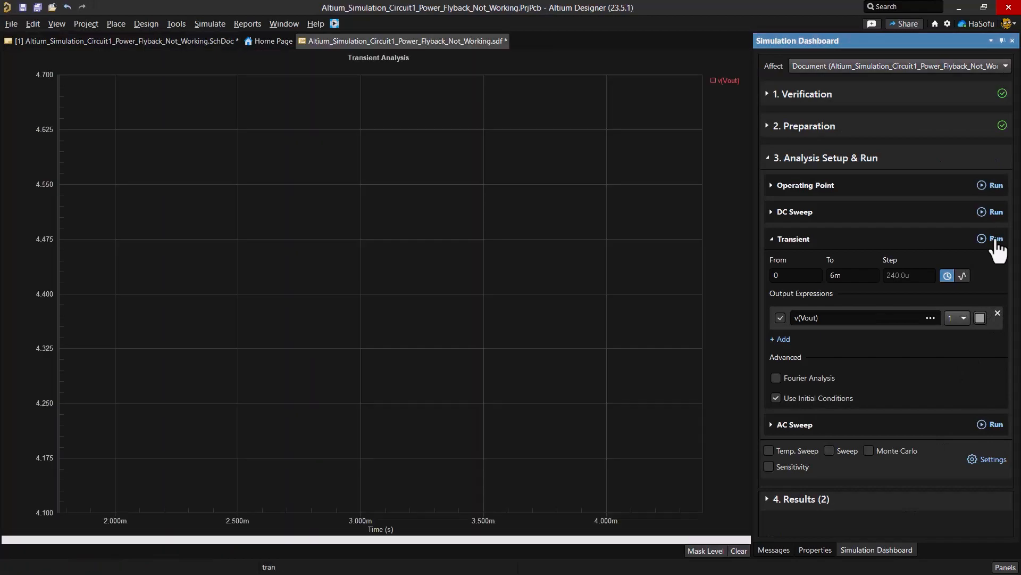
Step: Zoom into the roughly 4.7–5.2 V output ripple, then return to the flyback schematic
left_click(995, 239)
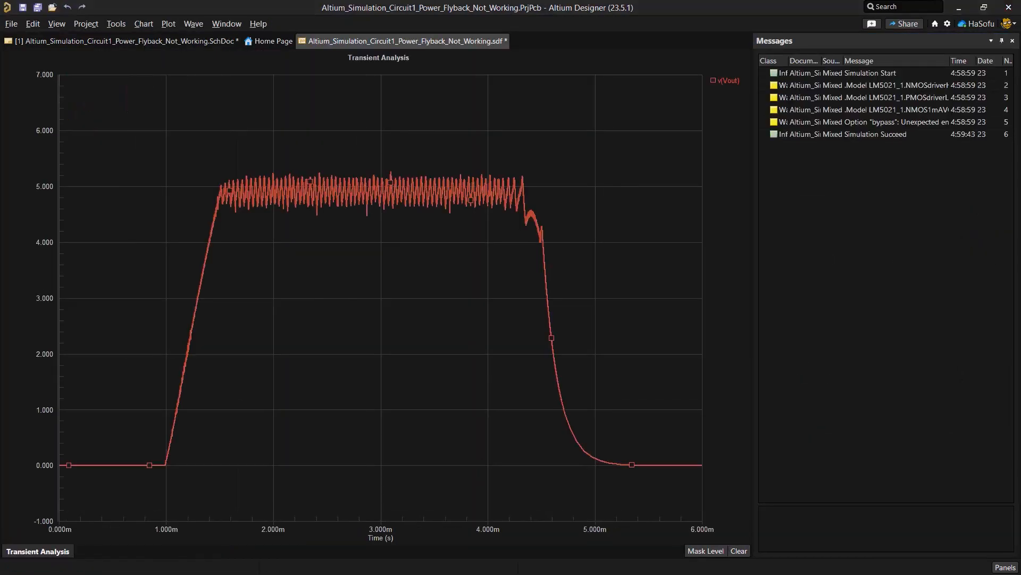
left_click_drag(166, 147, 591, 260)
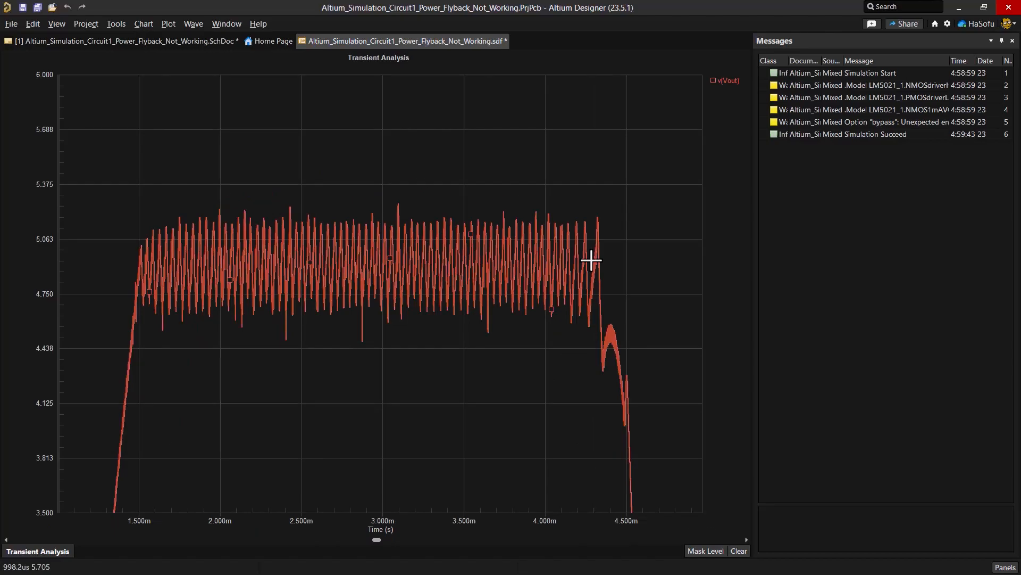
mouse_move(524, 409)
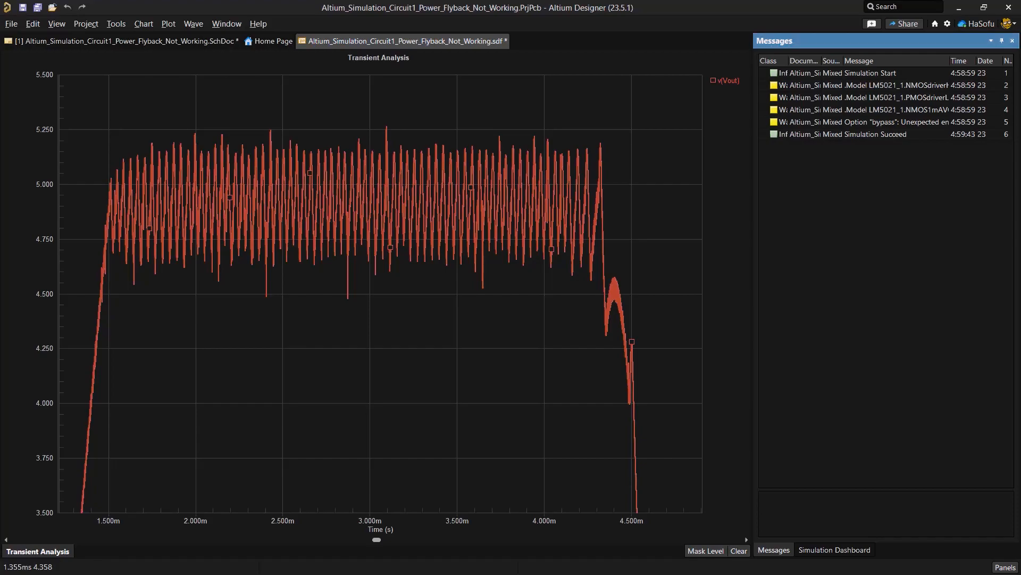
left_click(123, 41)
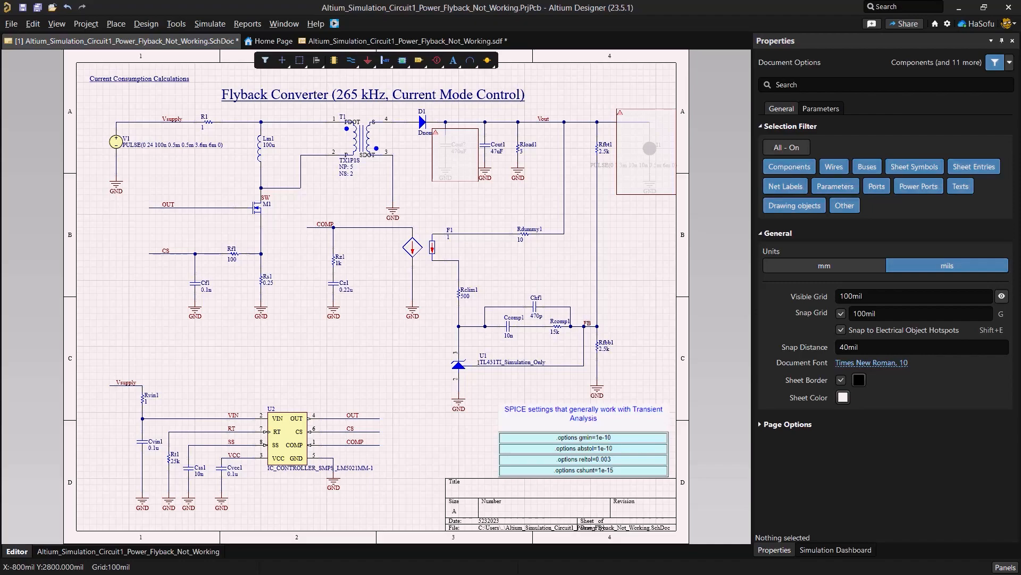
mouse_move(617, 218)
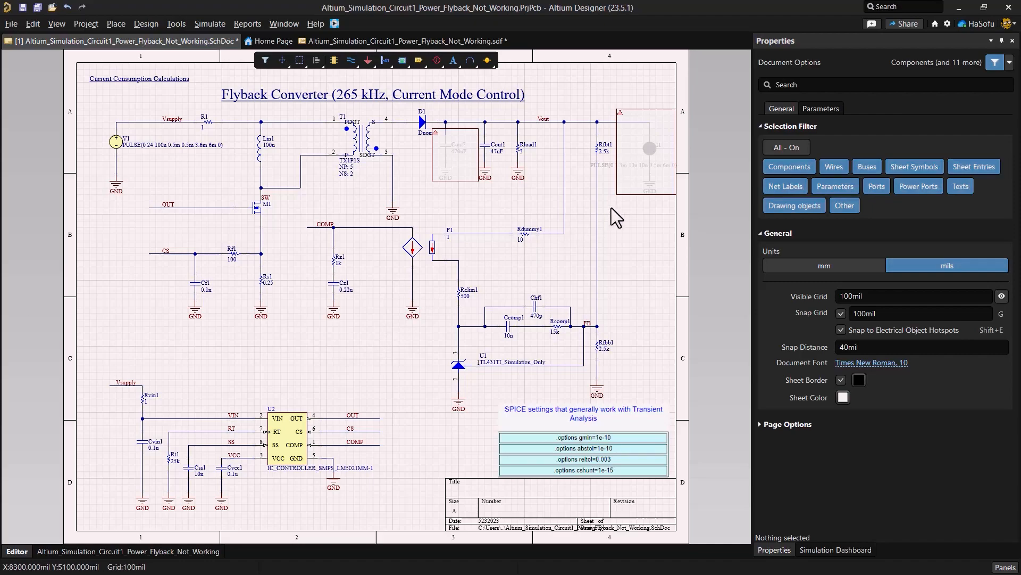
Step: Remove the compile mask so the pulsed load current source on Vout is active
left_click(645, 153)
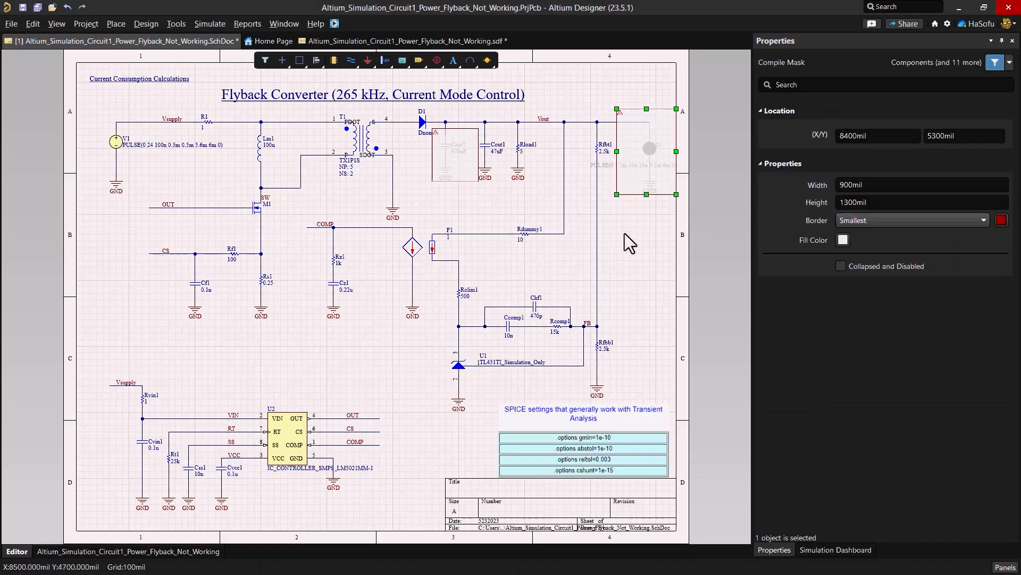
left_click(876, 549)
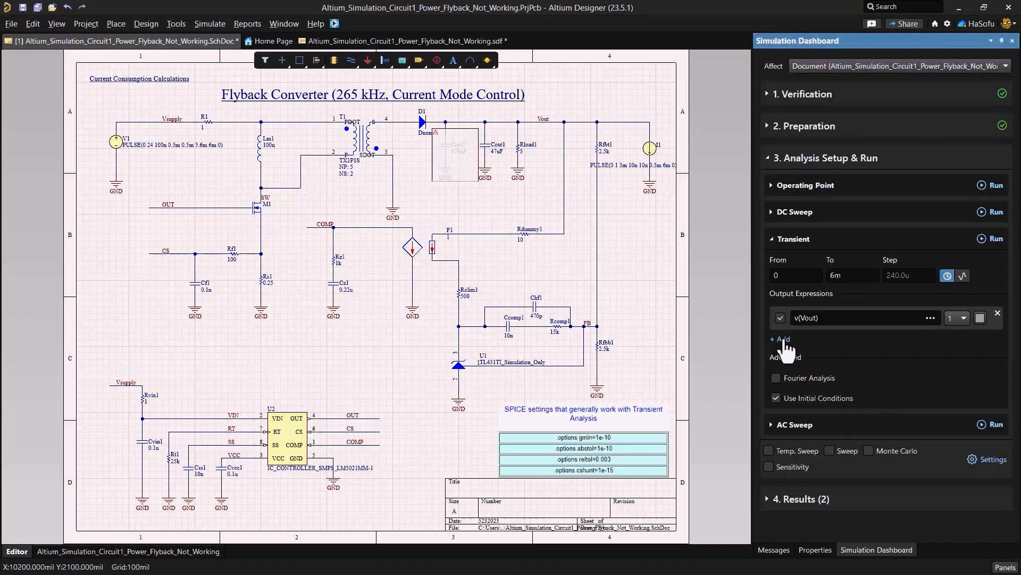
Step: Add i(I1) as a yellow output expression on axis 2 and rerun the transient analysis
left_click(780, 339)
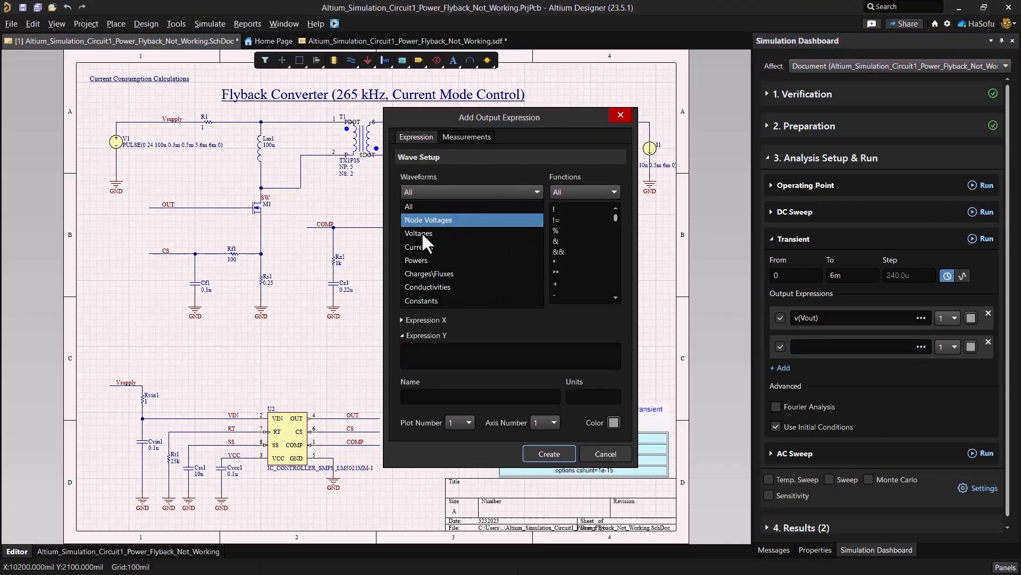
left_click(419, 246)
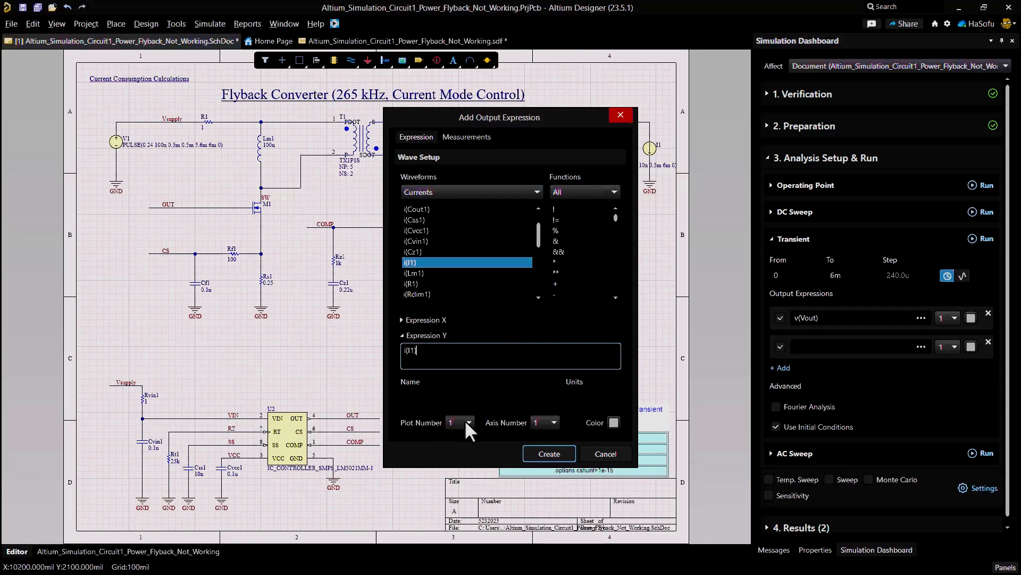
left_click(554, 422)
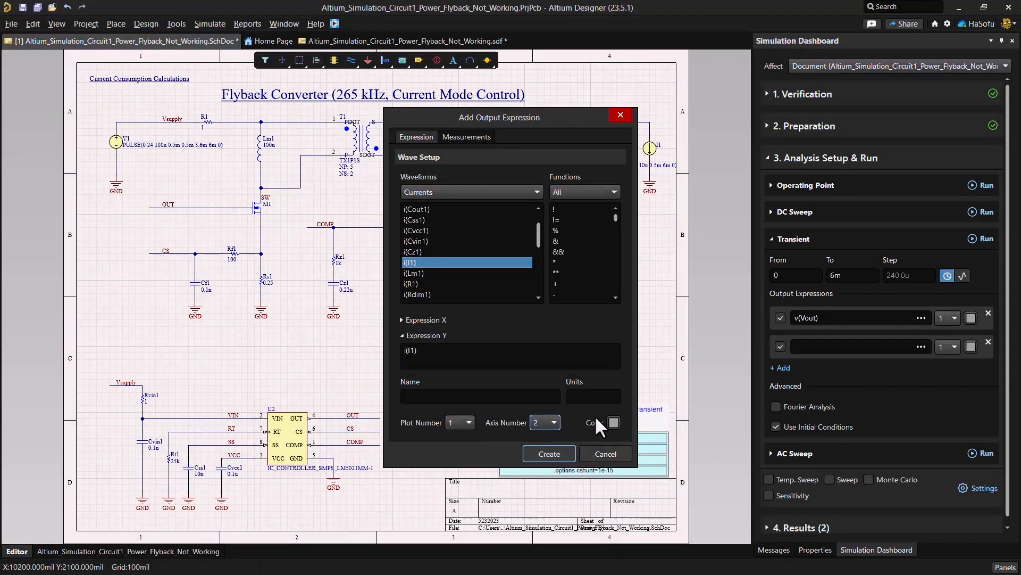
left_click(613, 423)
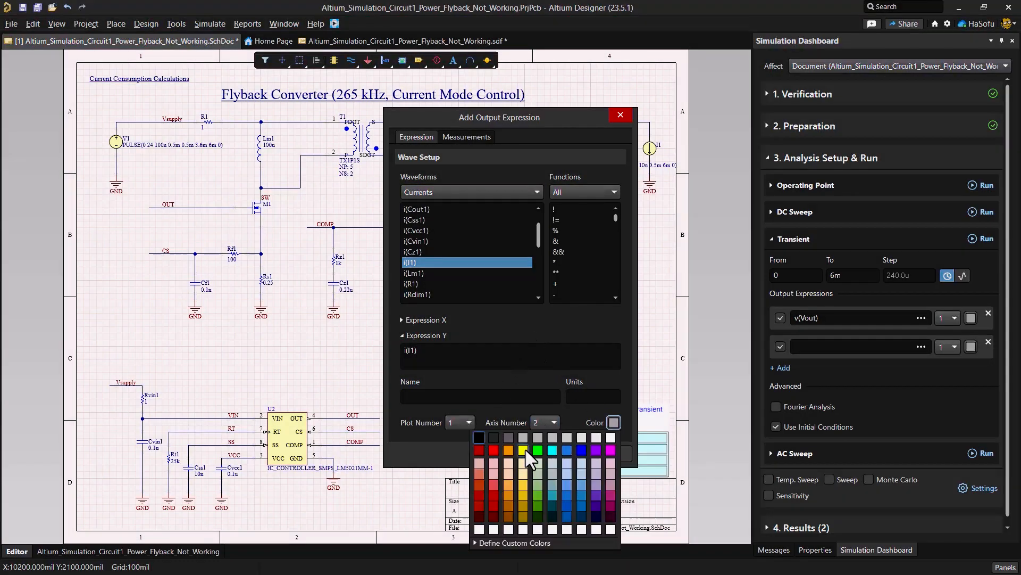
left_click(525, 451)
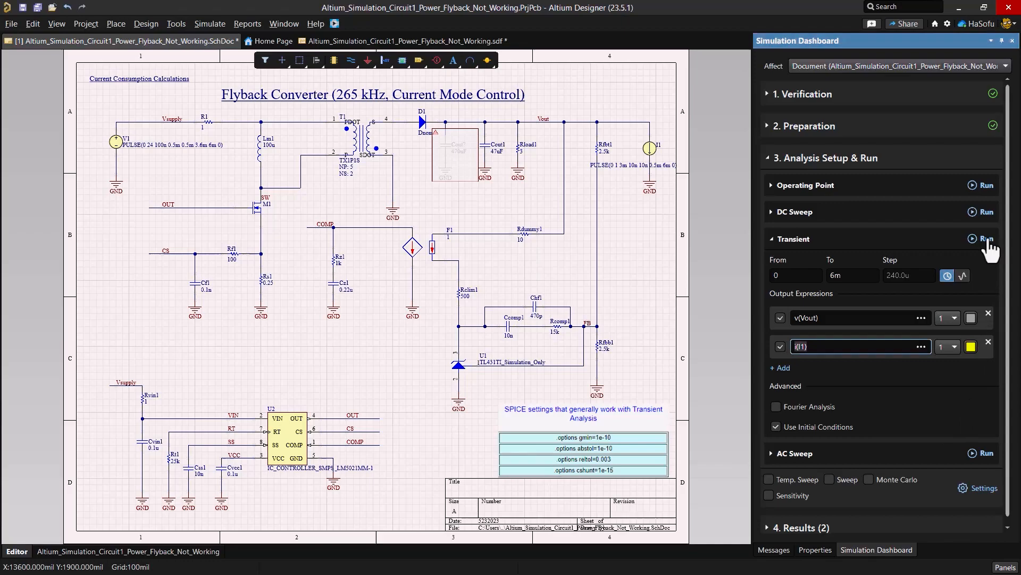
left_click(986, 238)
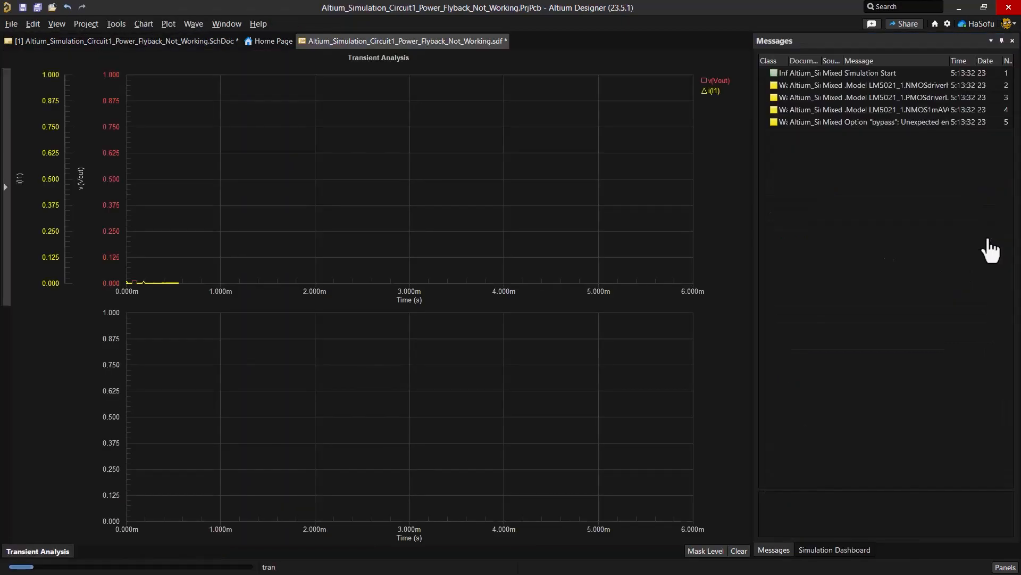